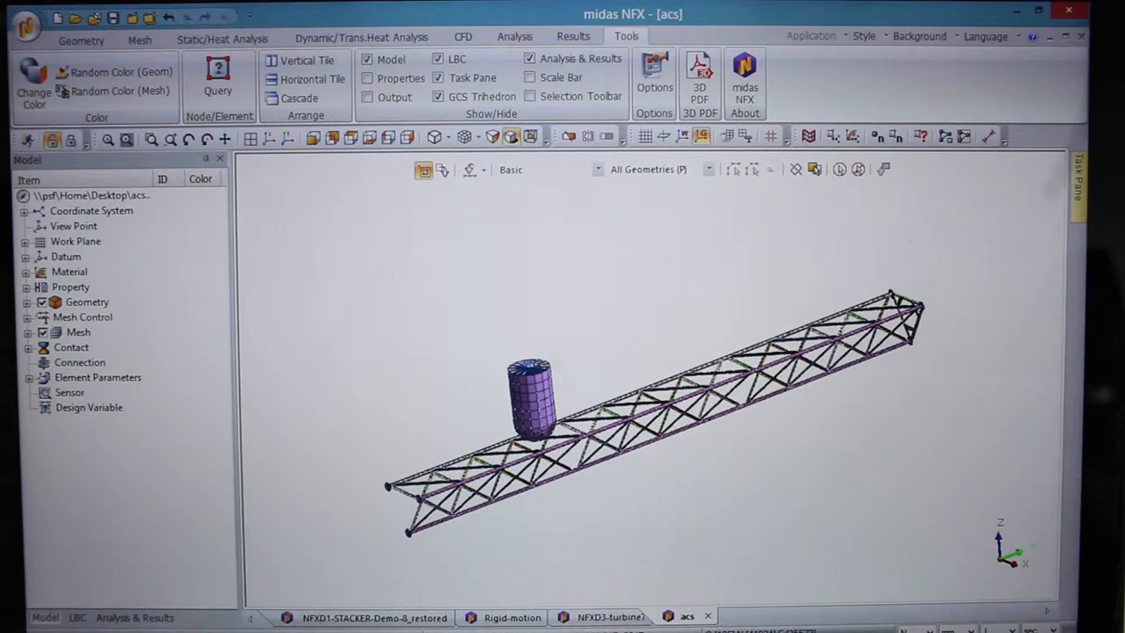
- Make the NFXD3-turbine7 model the active document
click(307, 59)
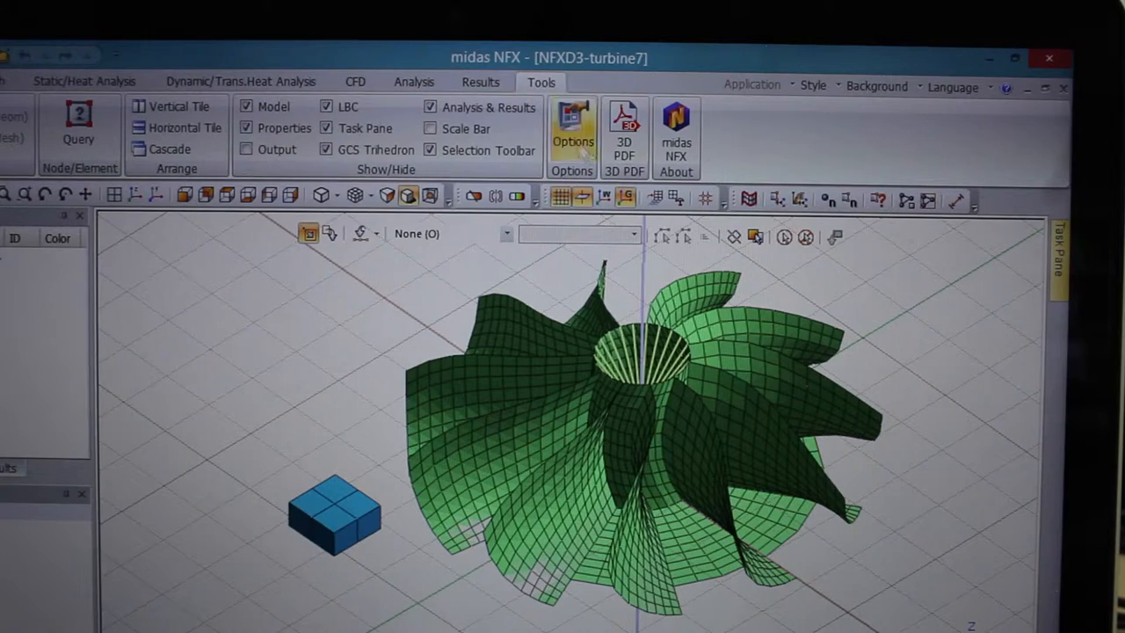
- Export the shell von Mises stress results as a 3D PDF named 'turbine' on the Desktop
click(572, 127)
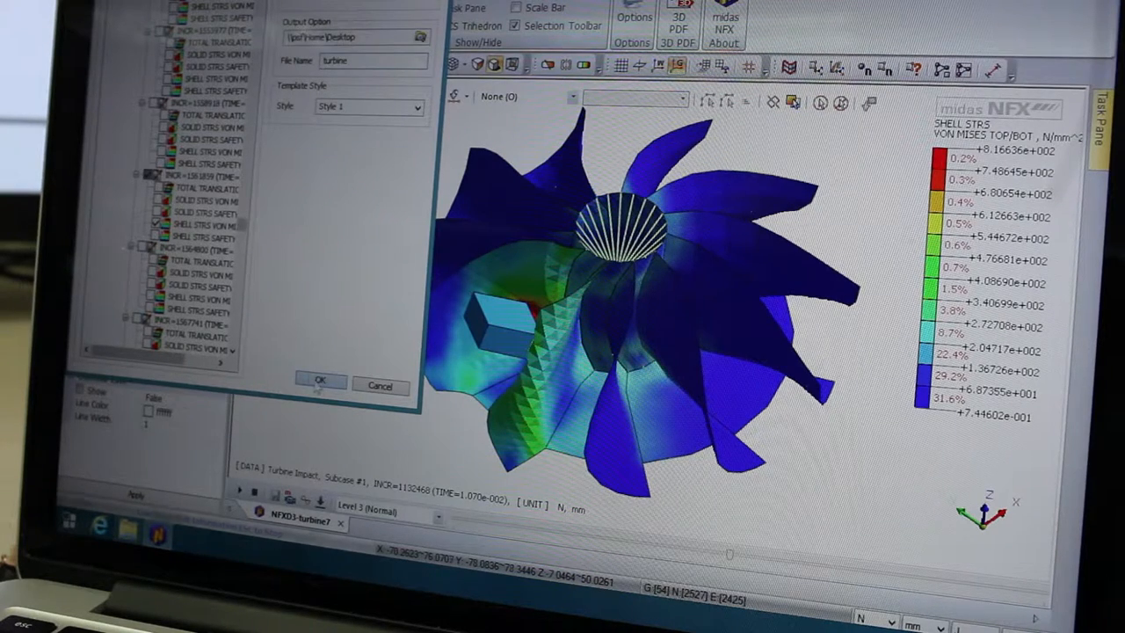
click(319, 380)
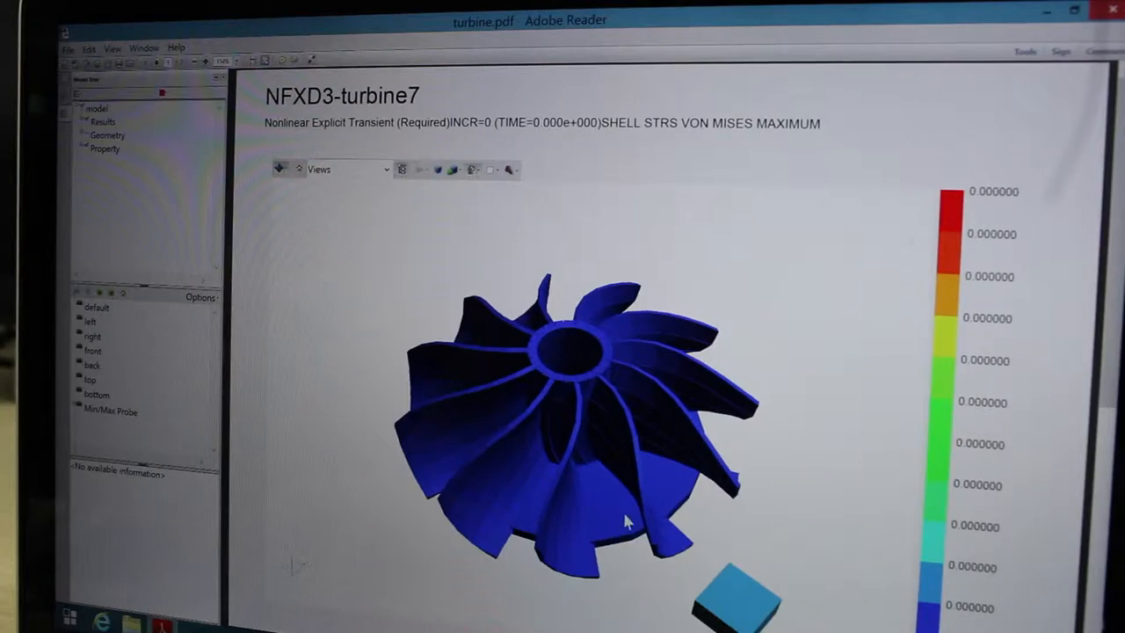